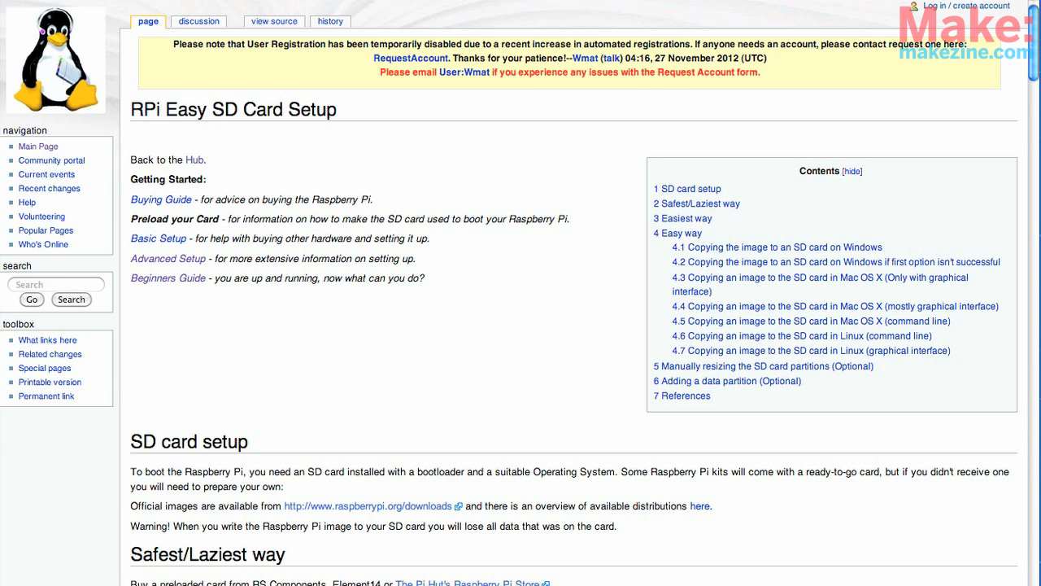
Scroll the RPi Easy SD Card Setup page down to 'Copying the image to an SD card on Windows'
scroll("down", 3)
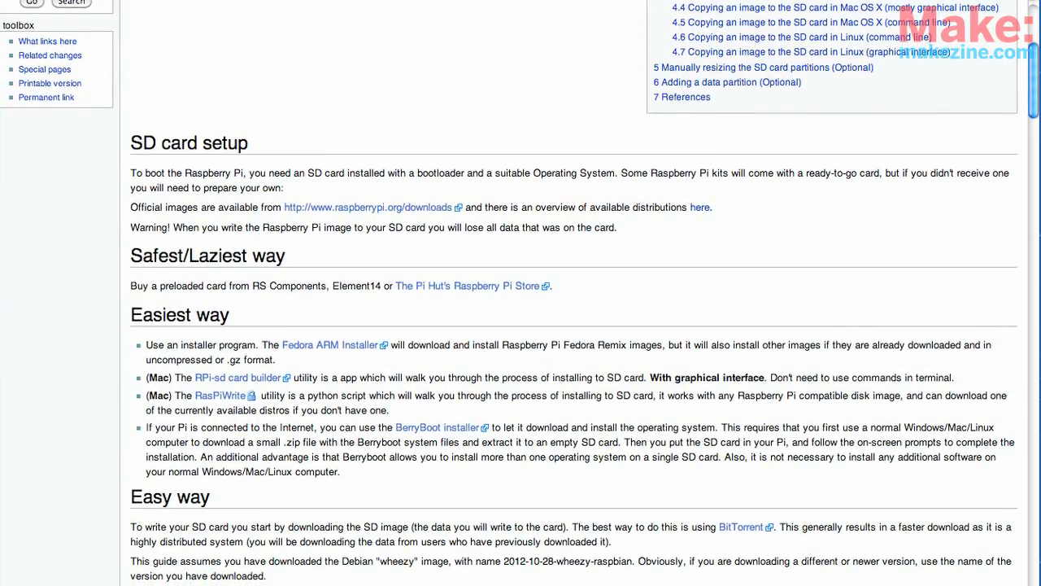
scroll("down", 3)
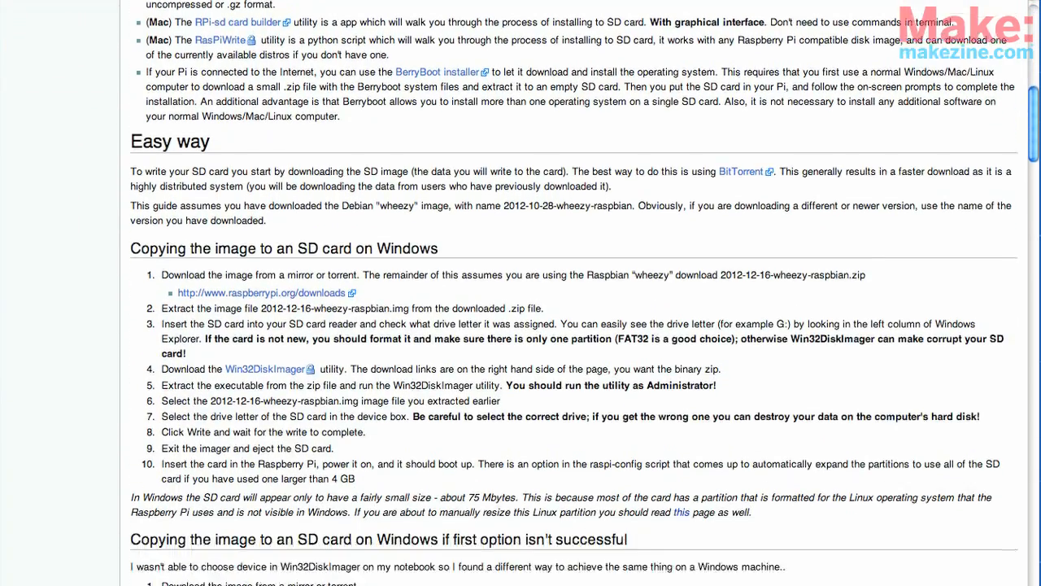
scroll("down", 3)
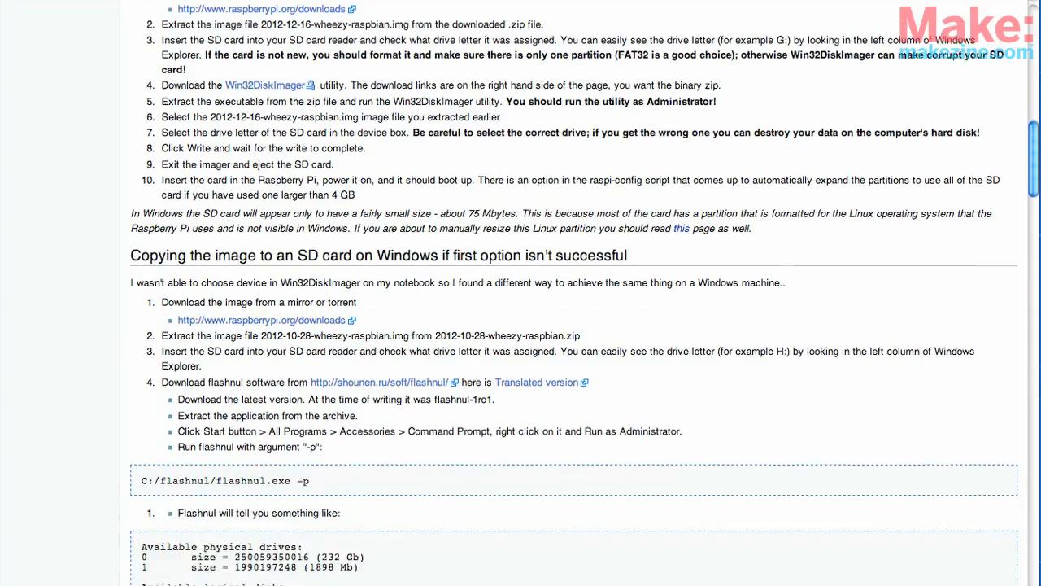
scroll("down", 3)
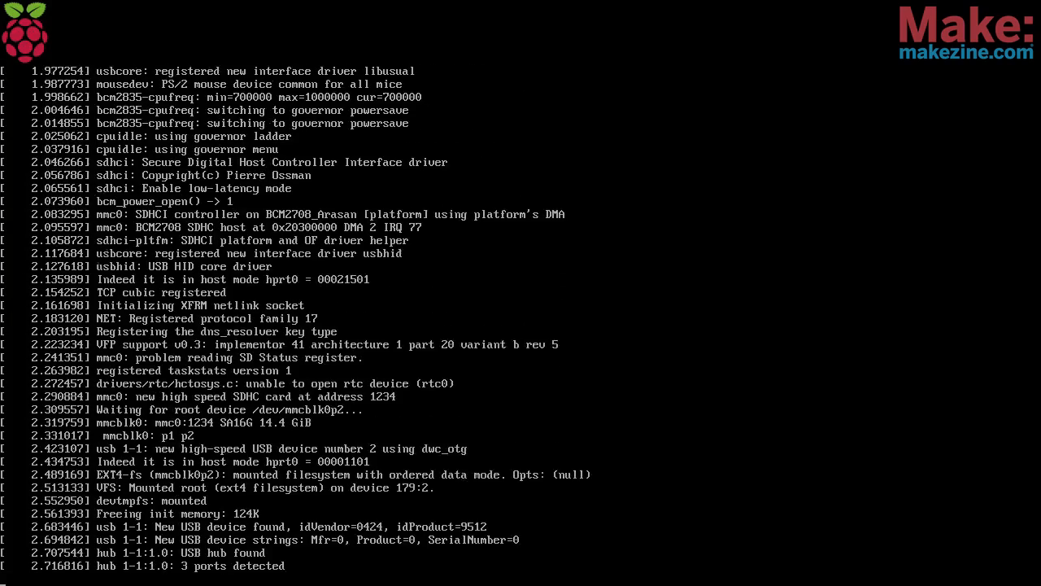
Scroll through the boot messages until the raspi-config menu appears
scroll("down", 3)
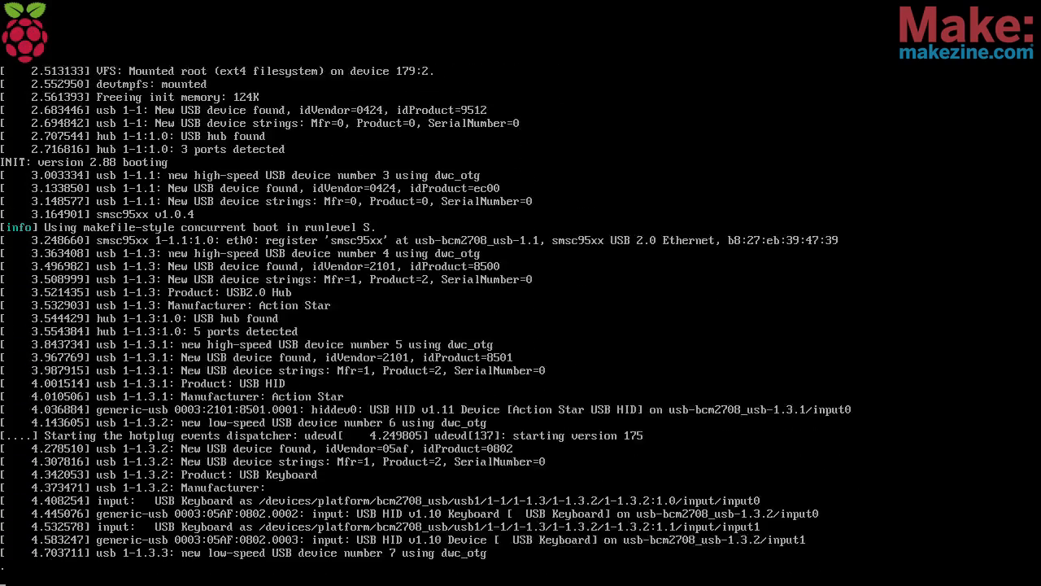
scroll("down", 3)
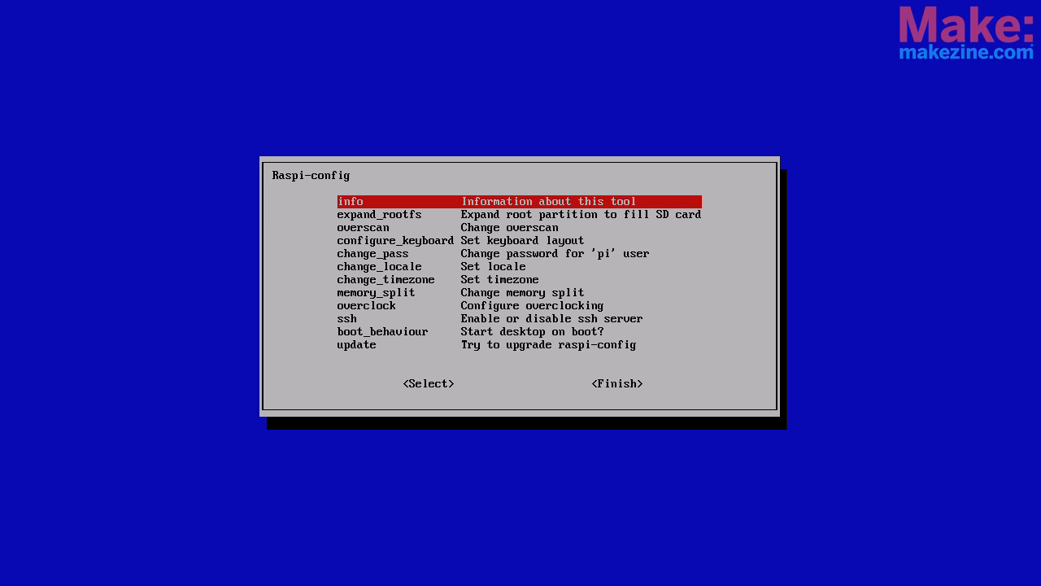
key("Down")
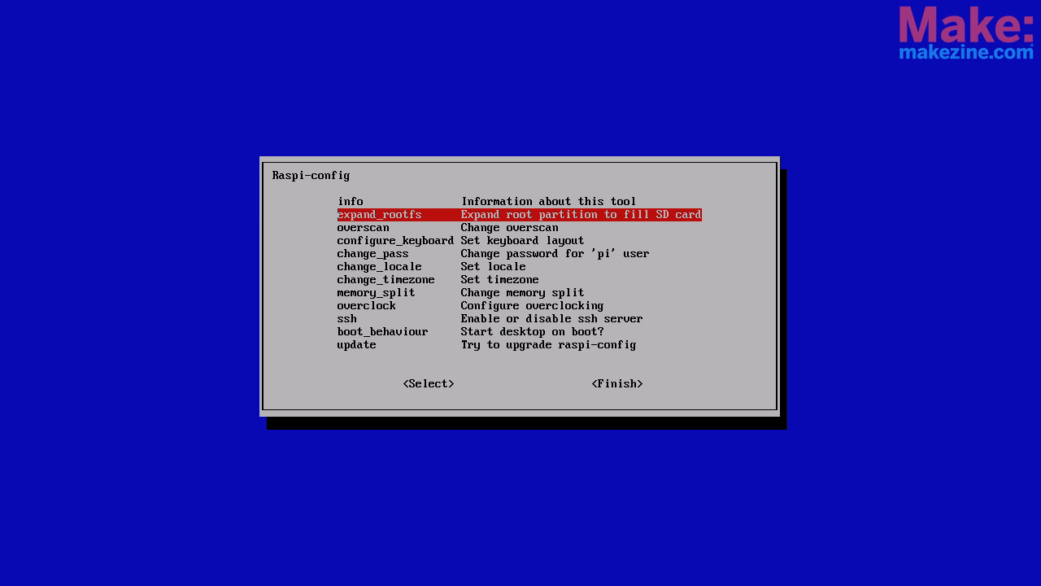
key("Down")
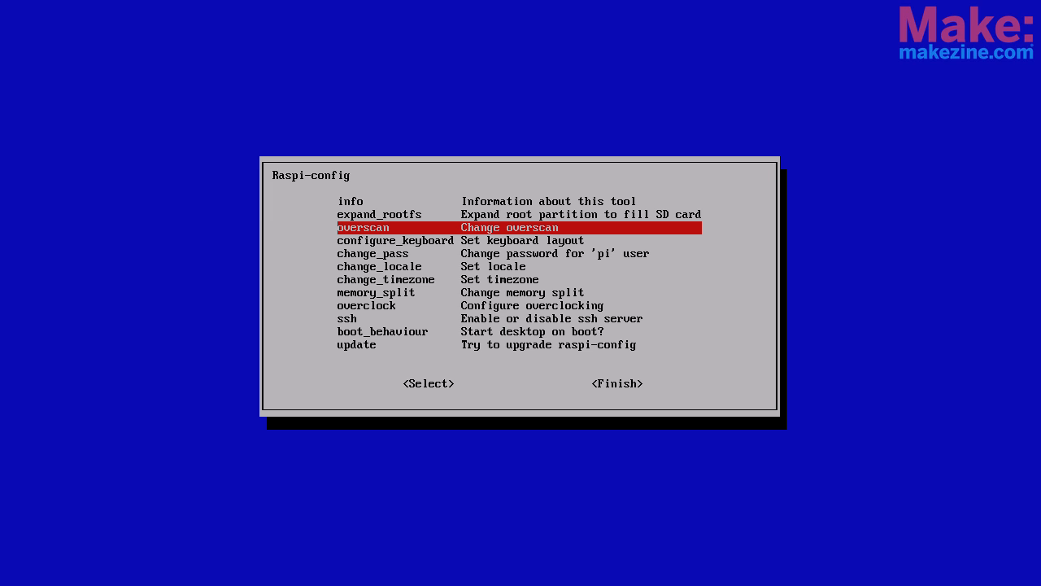
left_click(429, 383)
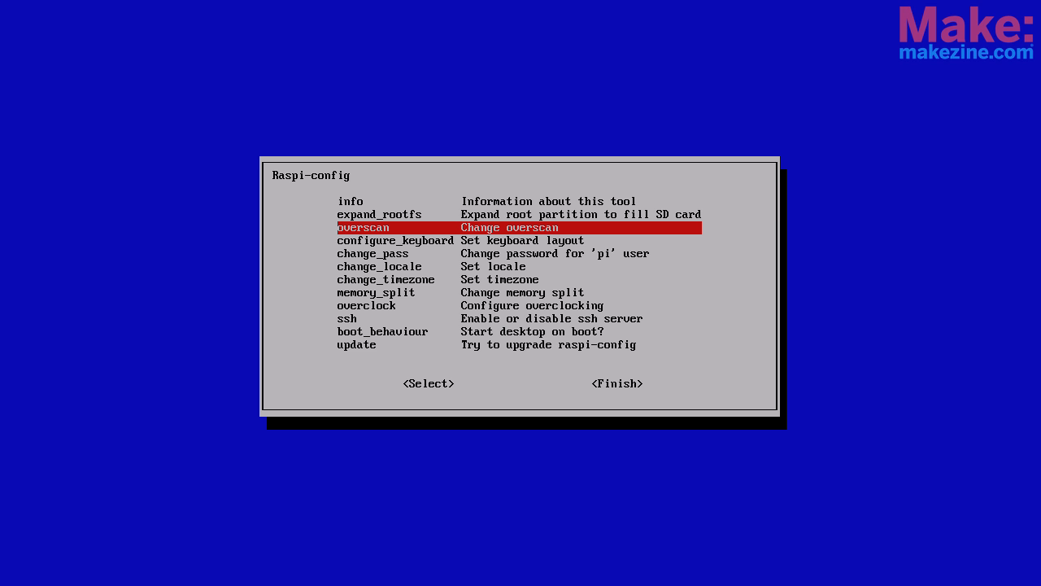
key("Down")
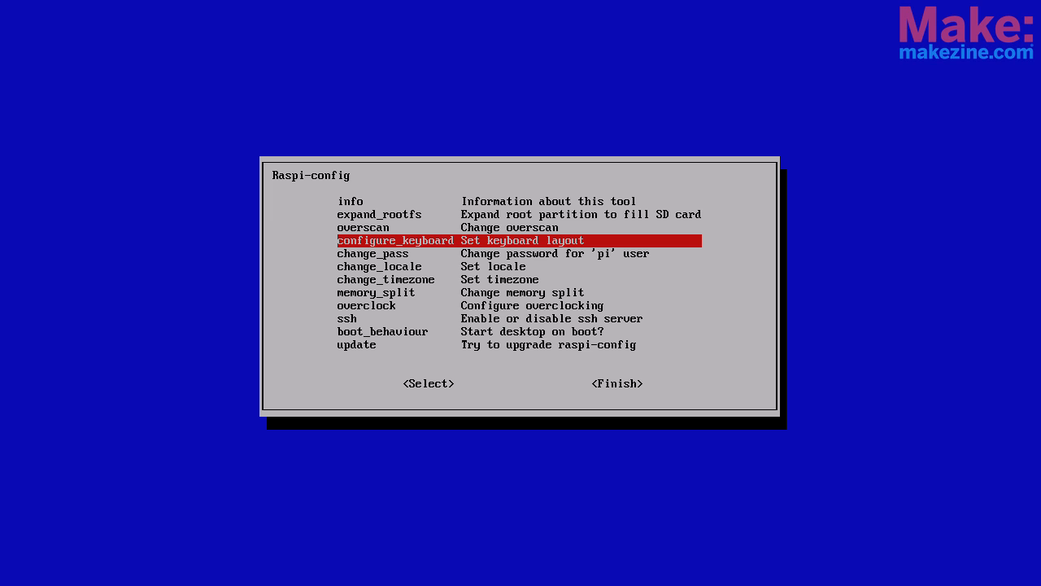
key("Down")
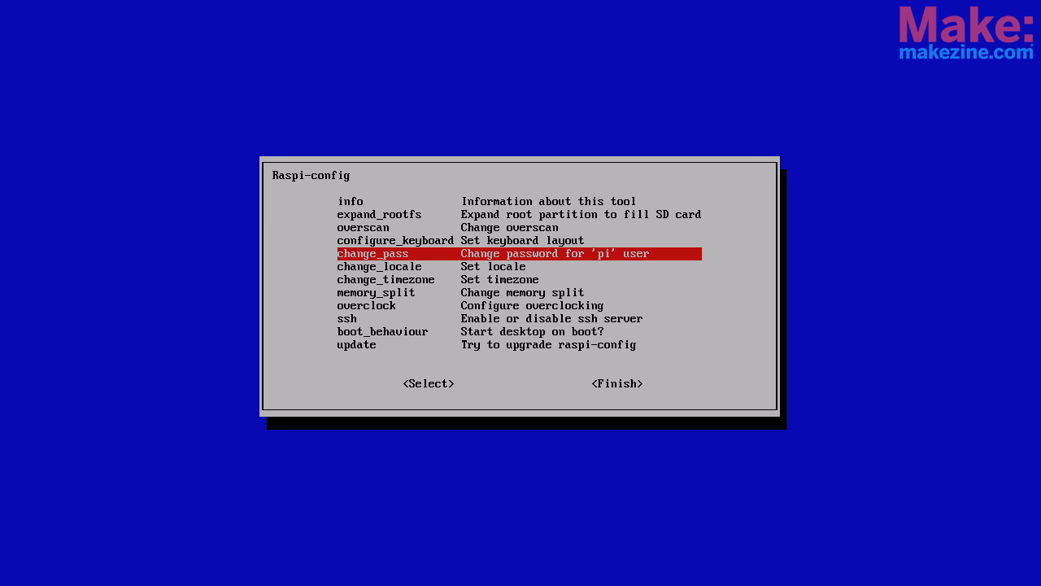
key("Down")
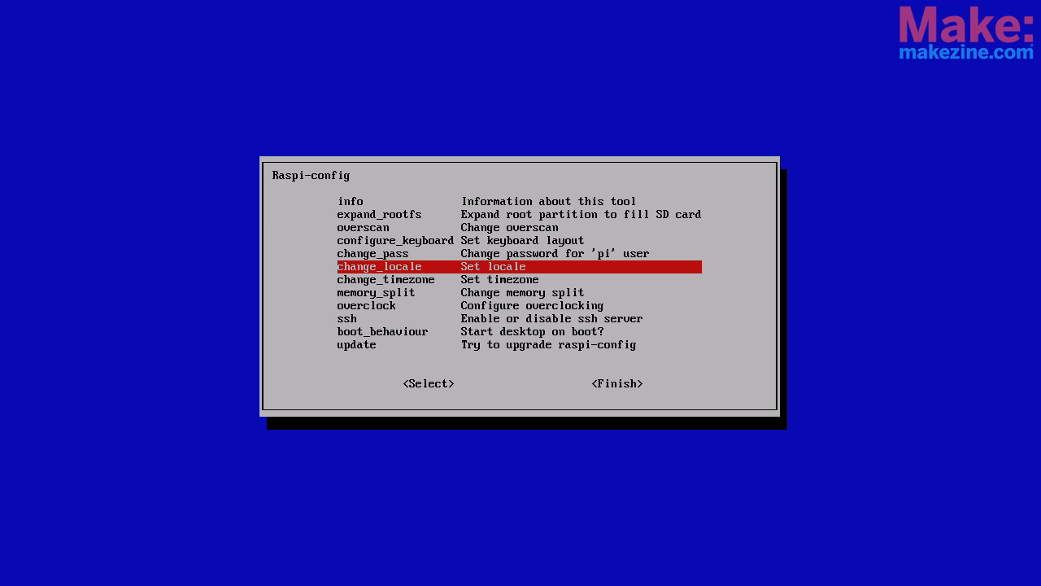
key("Down")
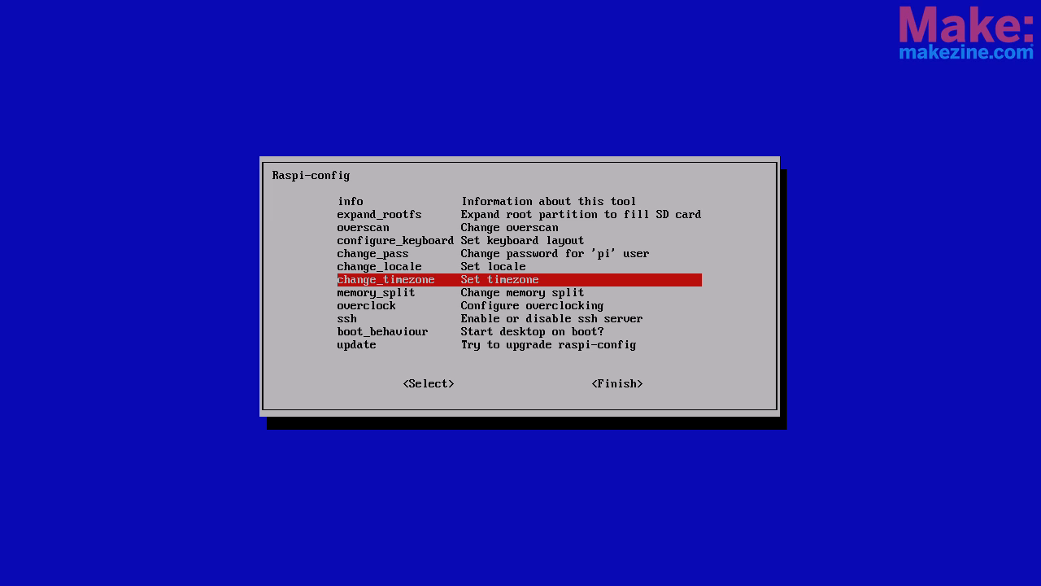
key("Down")
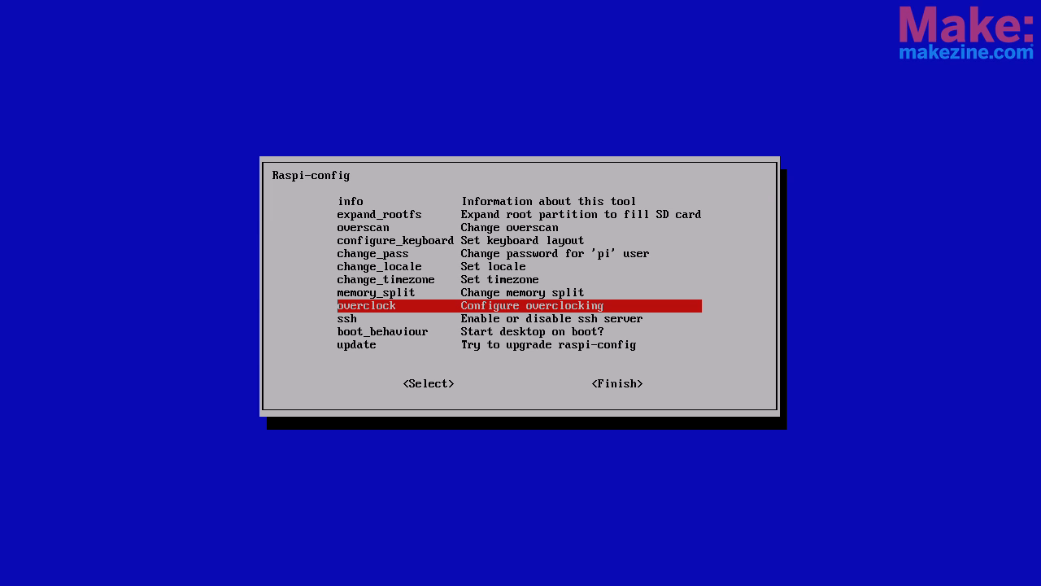
key("Down")
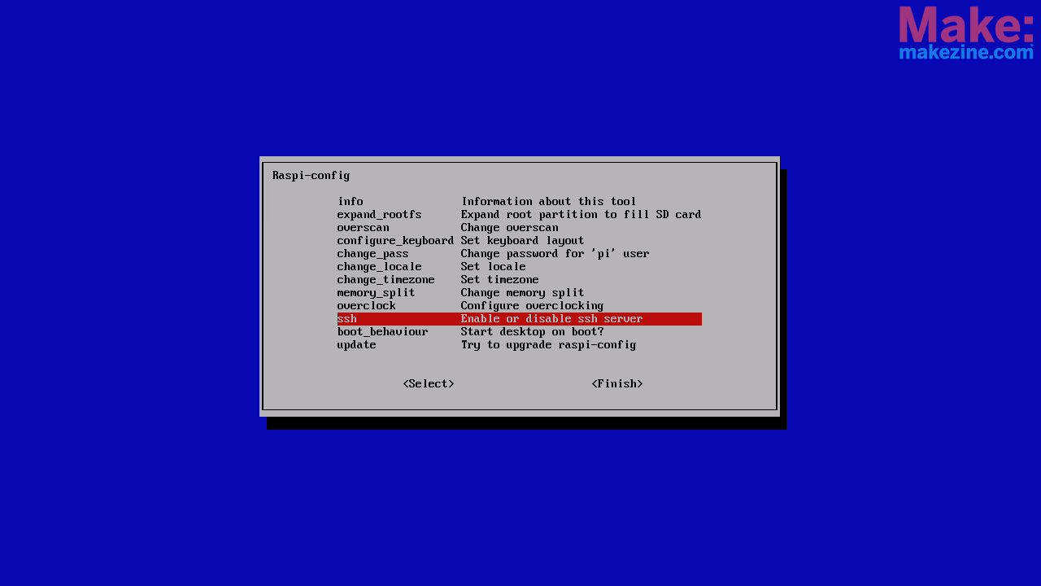
key("Down")
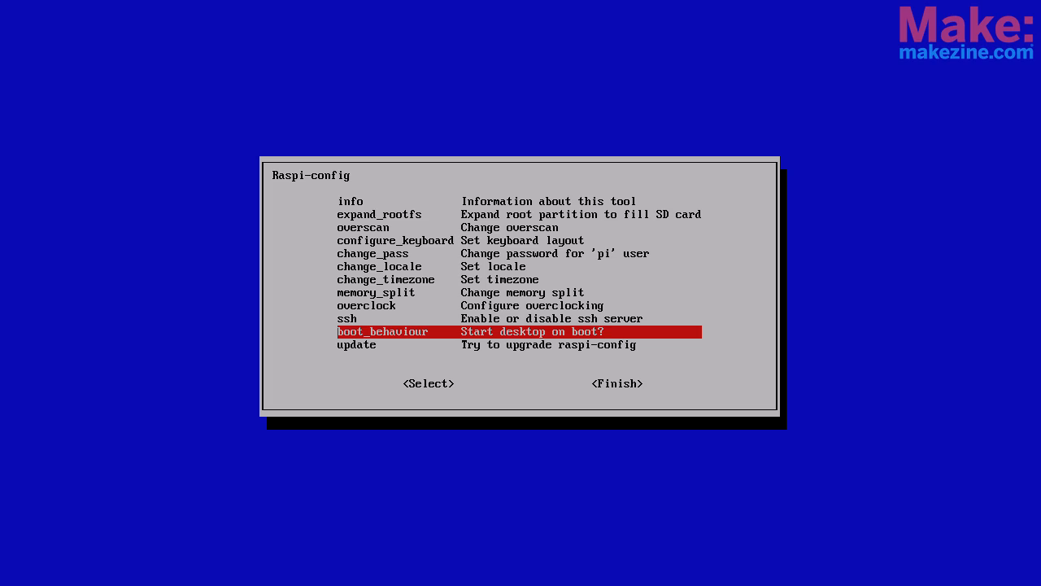
left_click(617, 384)
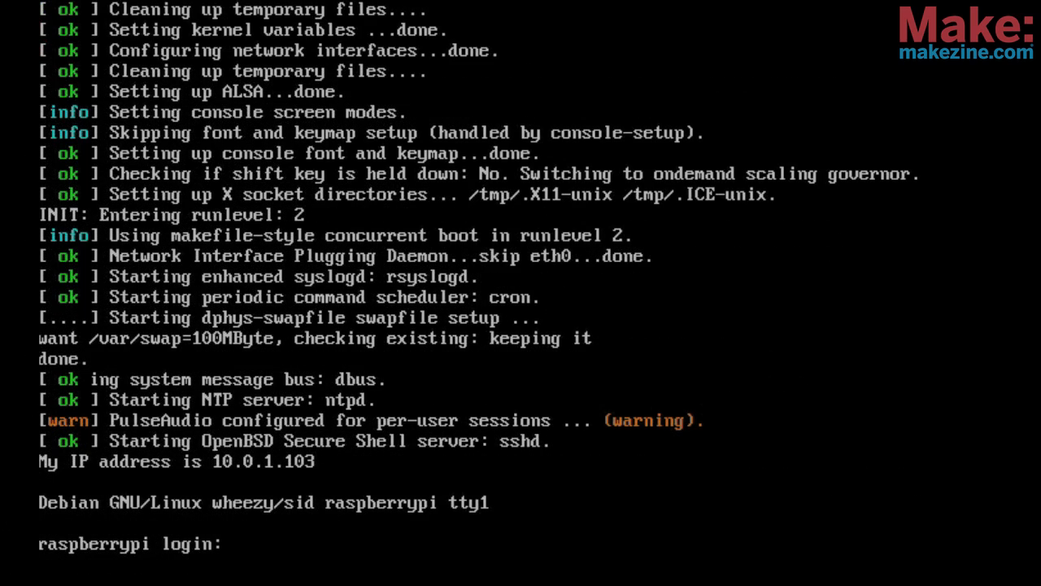
Log in as 'pi' and begin entering 'sudo raspi-config' at the shell
type("pi")
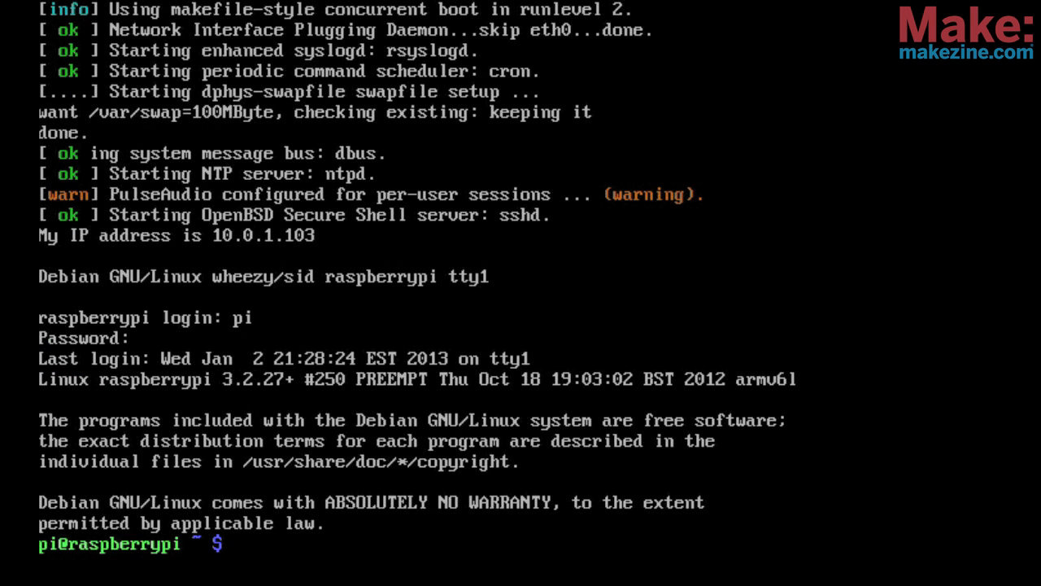
type("sudo")
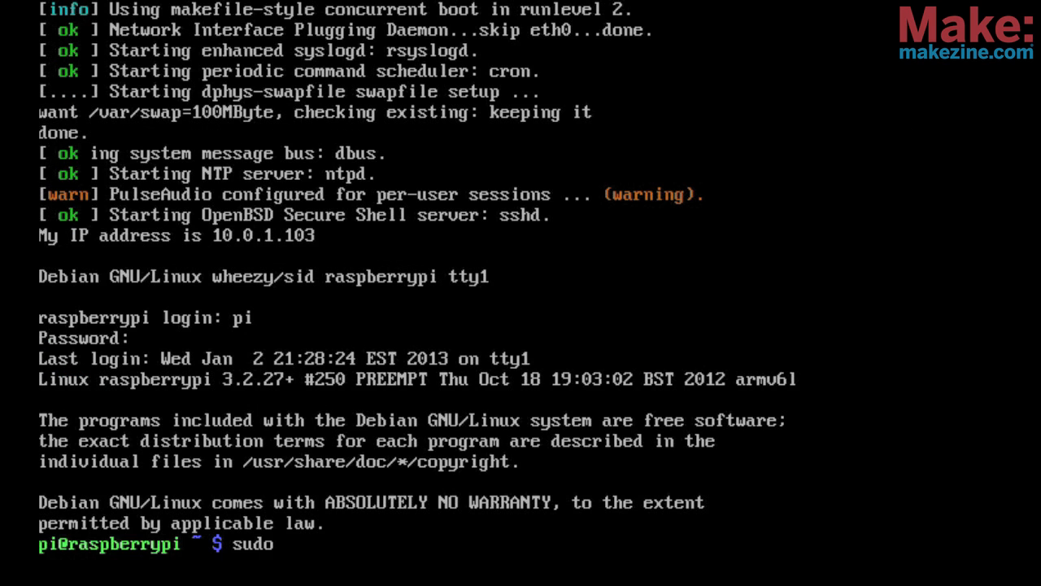
type("raspi")
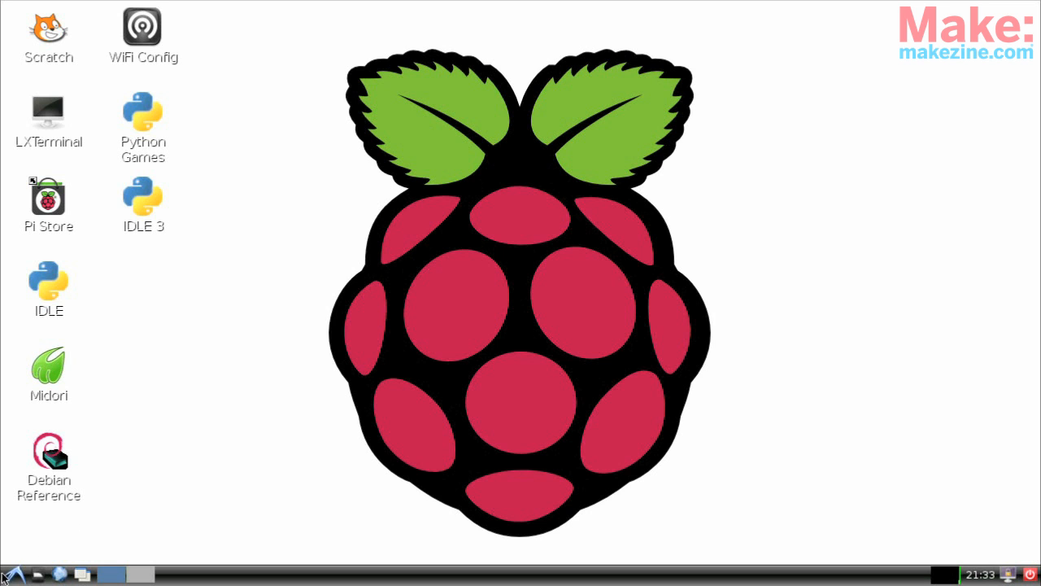
Open the LXDE start menu from the bottom-left corner of the taskbar
left_click(11, 575)
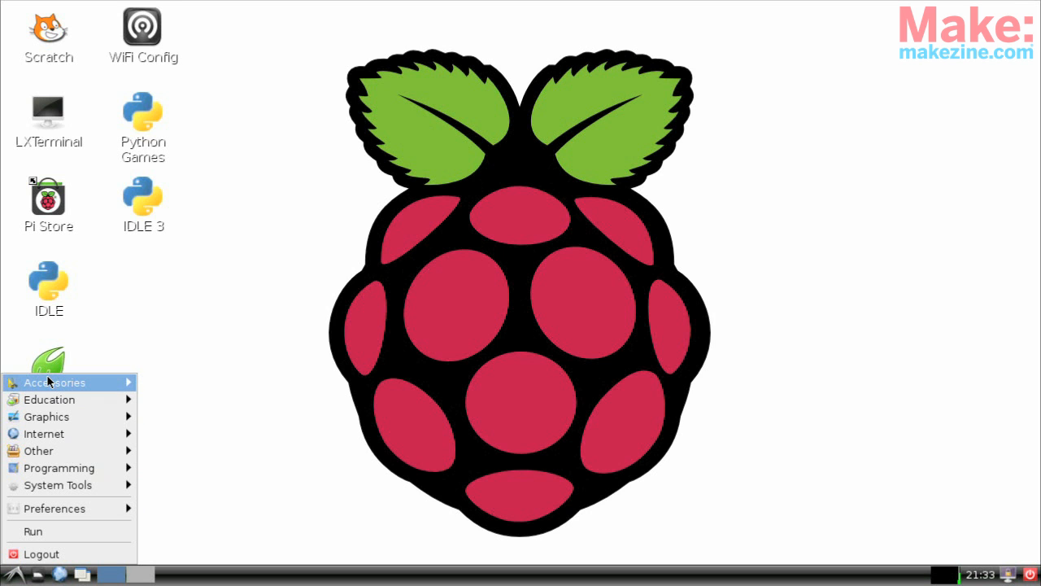